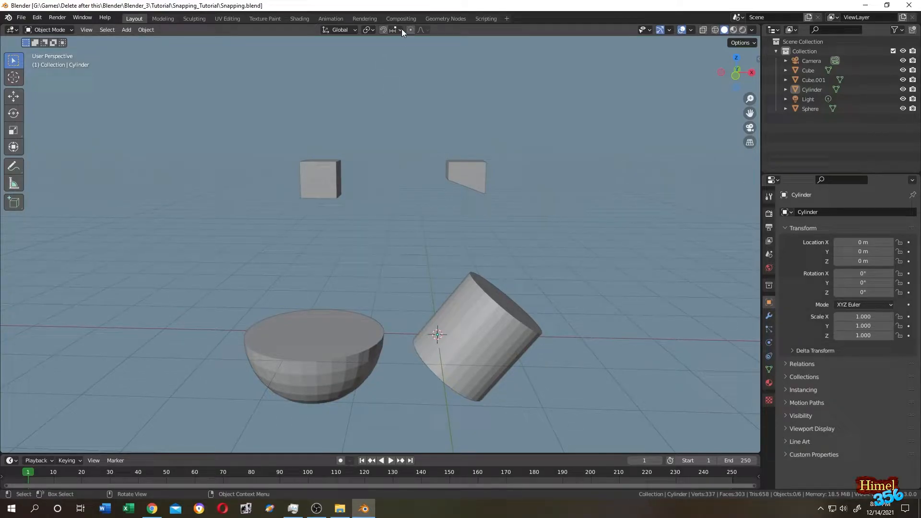
- Snap to faces with Align Rotation to Target and Project Individual Elements enabled
{"action": "left_click", "coordinate": [403, 30]}
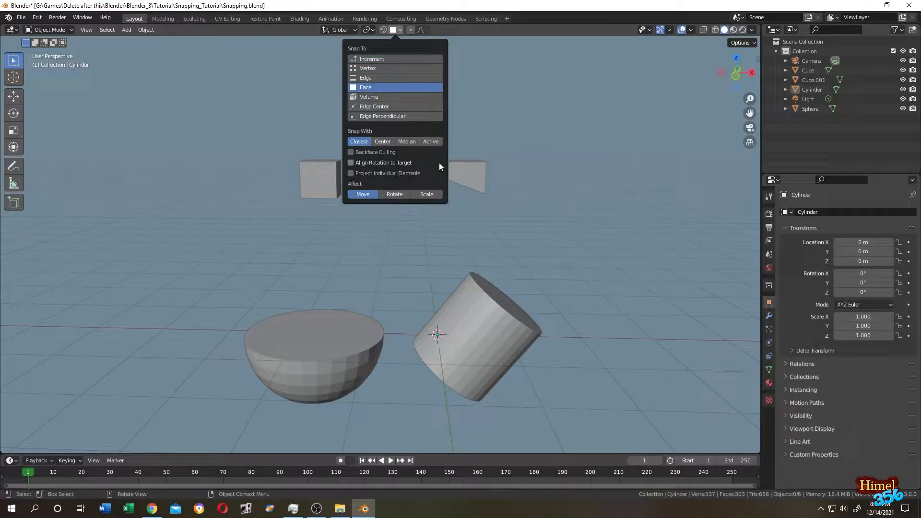
{"action": "left_click", "coordinate": [352, 162]}
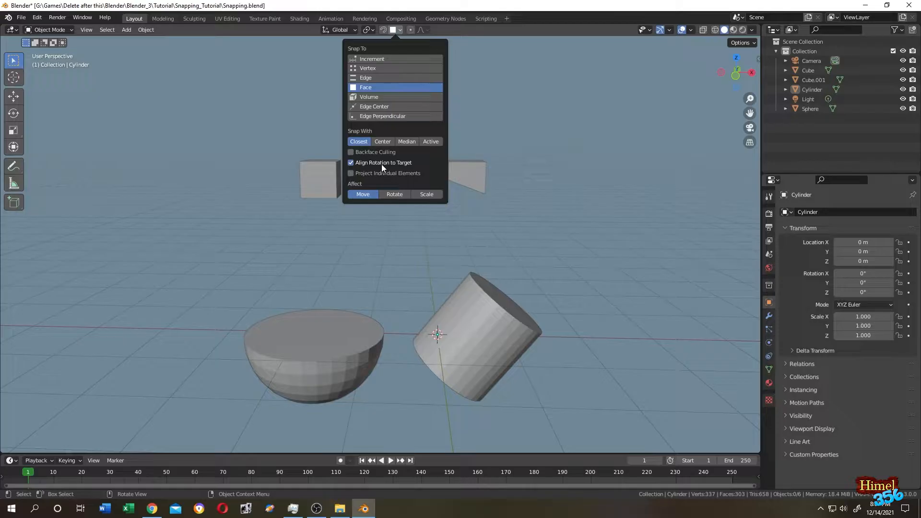
{"action": "left_click", "coordinate": [351, 172]}
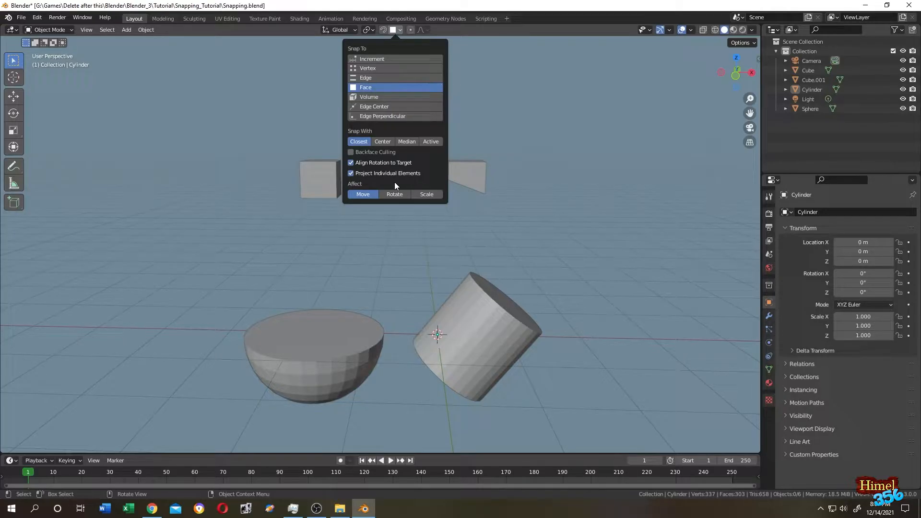
{"action": "left_click", "coordinate": [569, 69]}
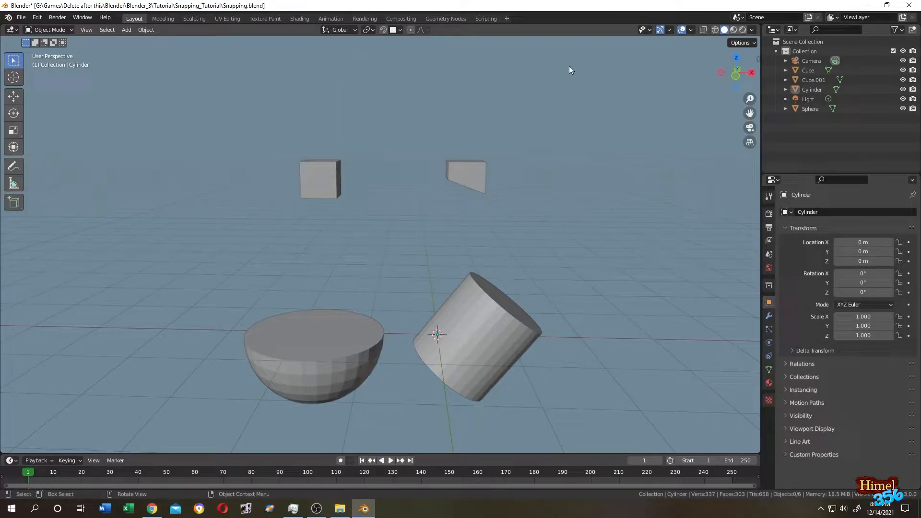
{"action": "mouse_move", "coordinate": [382, 64]}
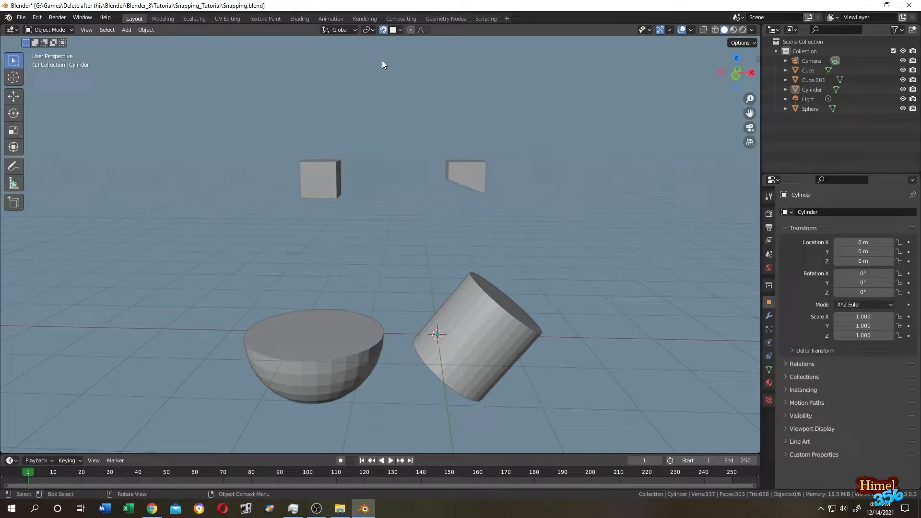
- Slide the plain cube onto the hemisphere surface, leaving it raised and tilted about 37.5°
{"action": "left_click", "coordinate": [319, 178]}
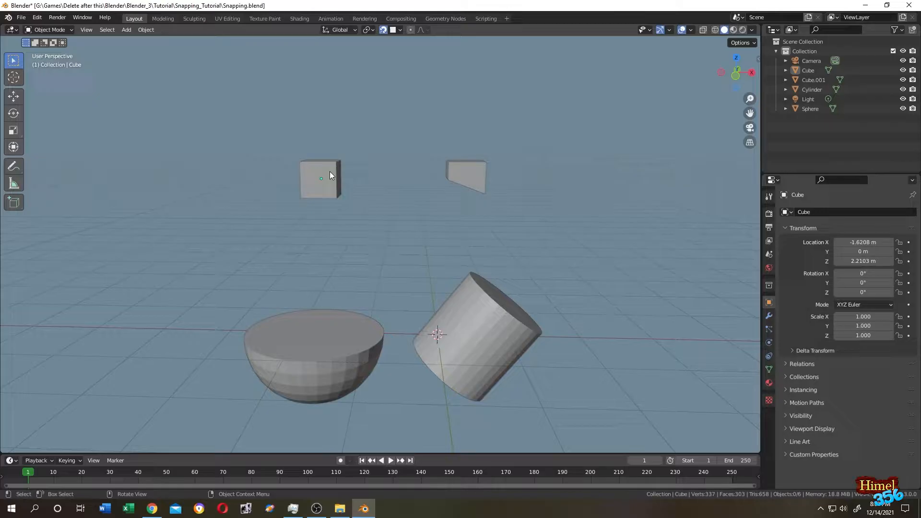
{"action": "left_click", "coordinate": [321, 179]}
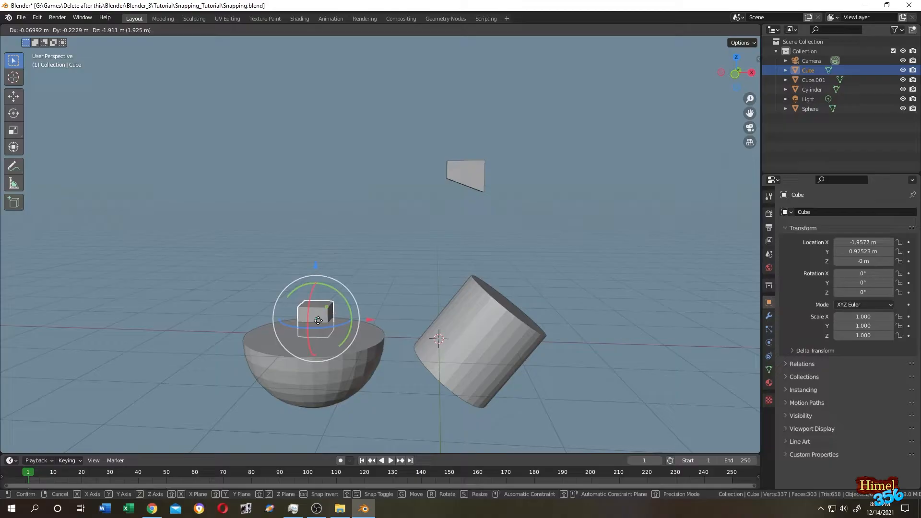
{"action": "mouse_move", "coordinate": [280, 345]}
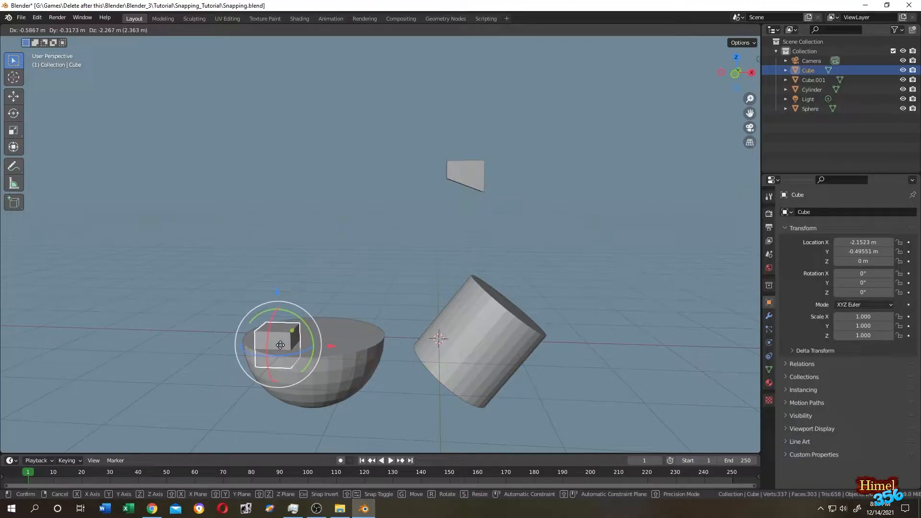
{"action": "mouse_move", "coordinate": [315, 336]}
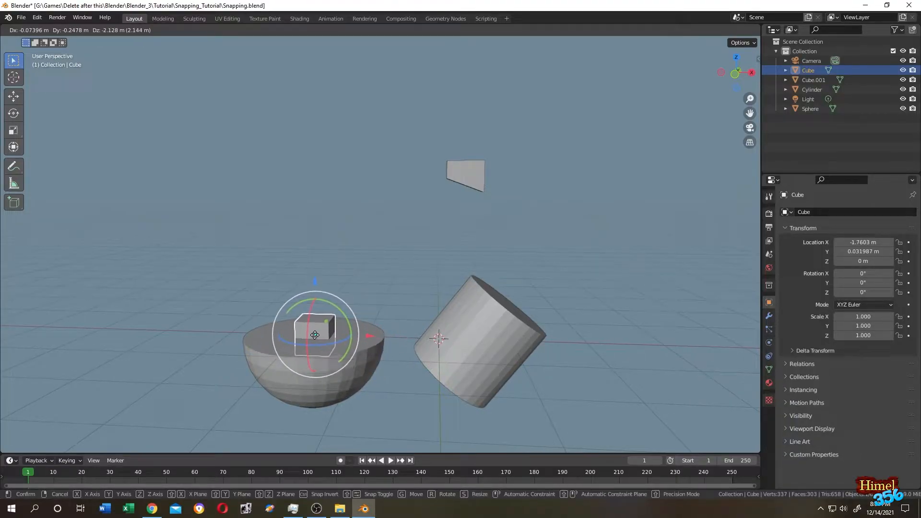
{"action": "left_click", "coordinate": [316, 335]}
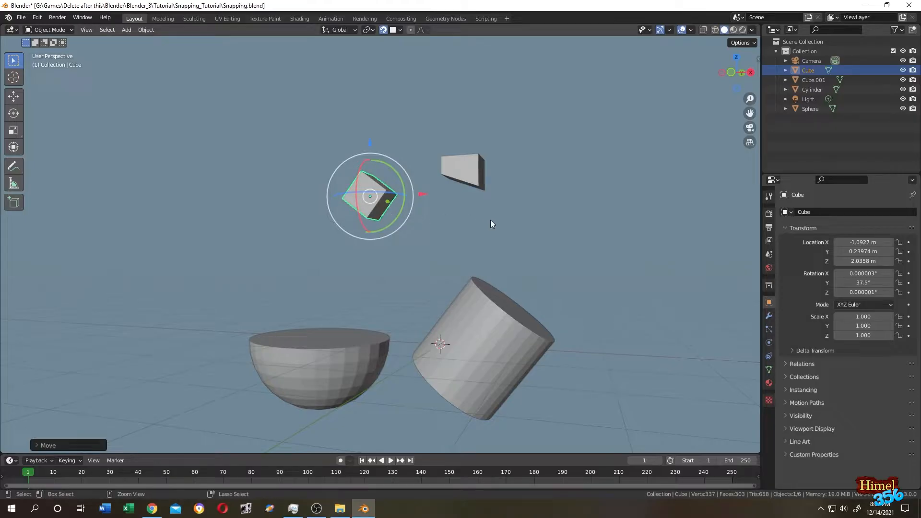
- Put the 3D cursor at the cube's bottom face and set the cube's origin there
{"action": "key", "text": "Tab"}
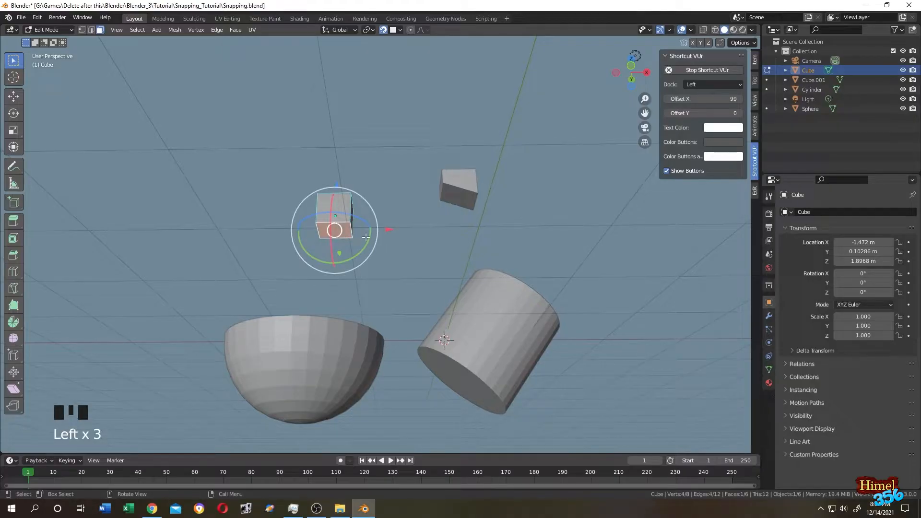
{"action": "key", "text": "shift+s"}
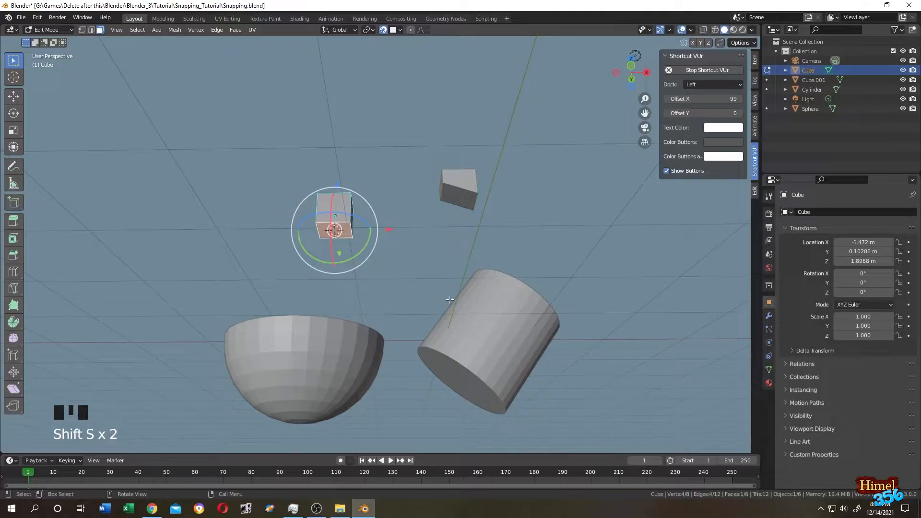
{"action": "key", "text": "Tab"}
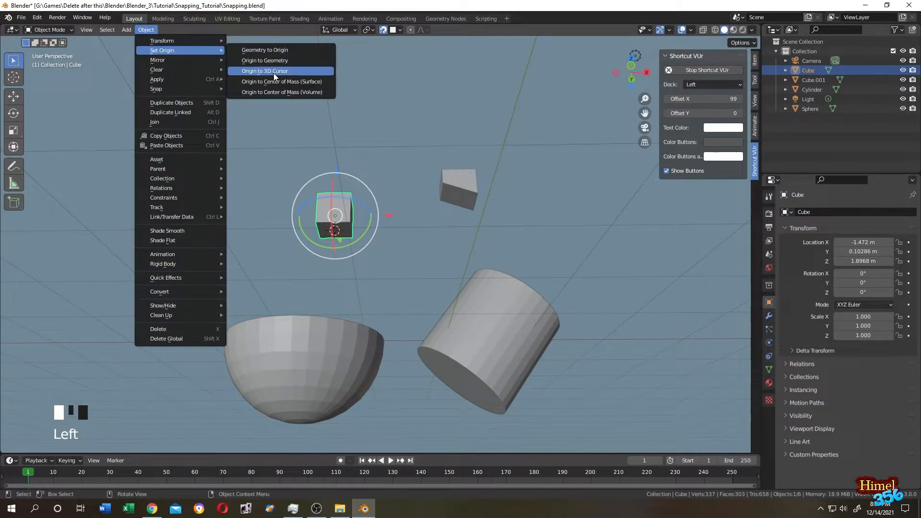
{"action": "left_click", "coordinate": [265, 70]}
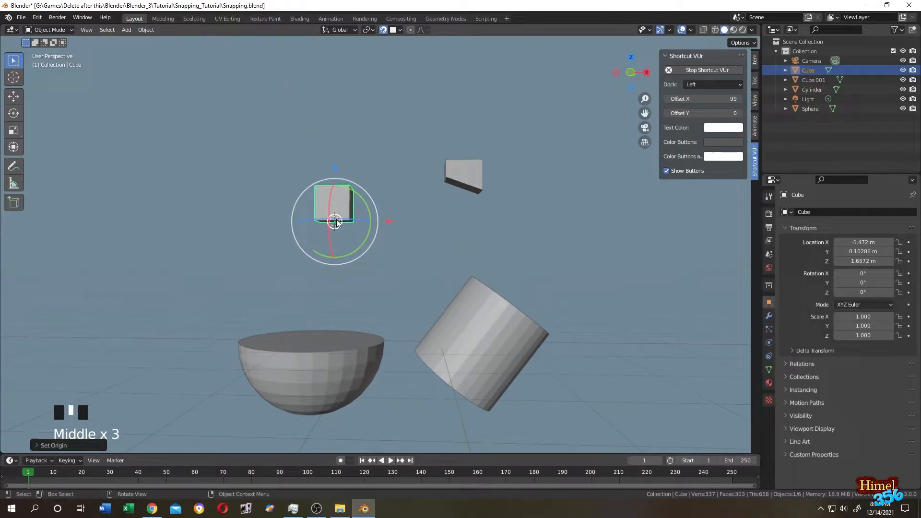
{"action": "middle_click", "coordinate": [343, 229]}
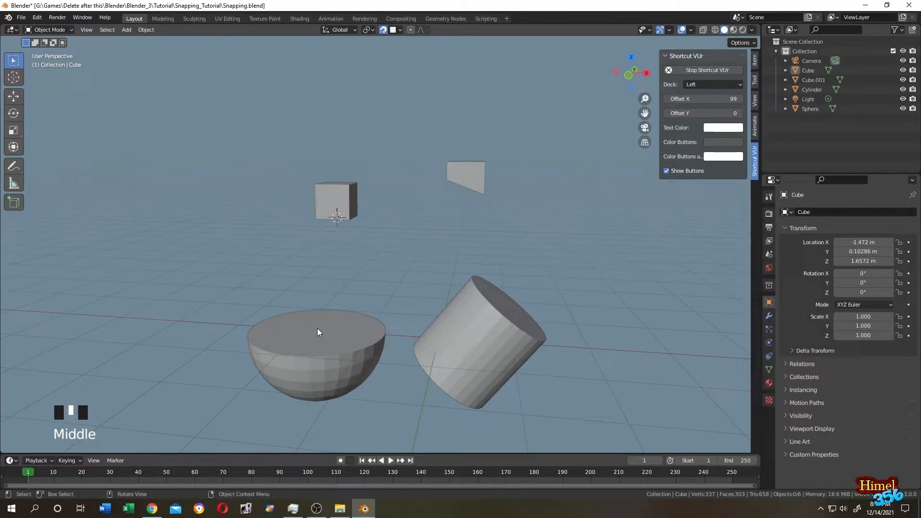
- Place the 3D cursor at the hemisphere's top face centre, then reselect the cube
{"action": "left_click", "coordinate": [318, 333]}
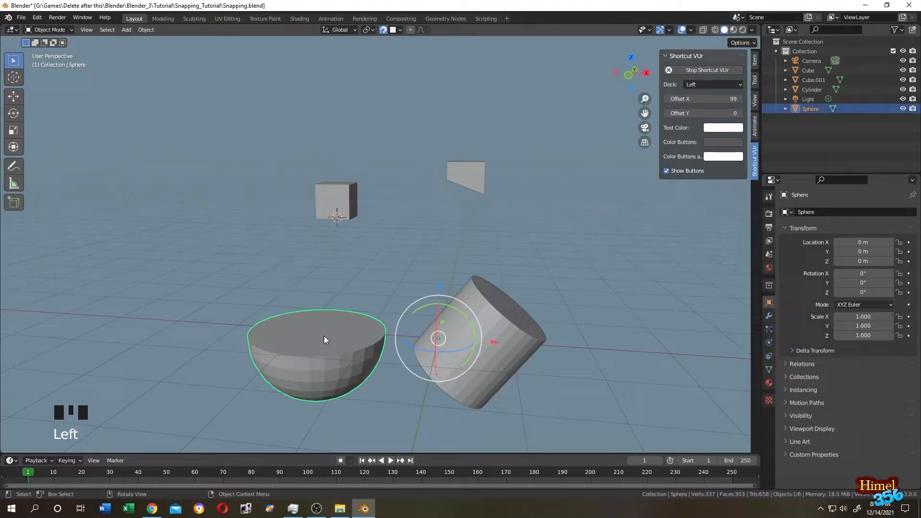
{"action": "key", "text": "Tab"}
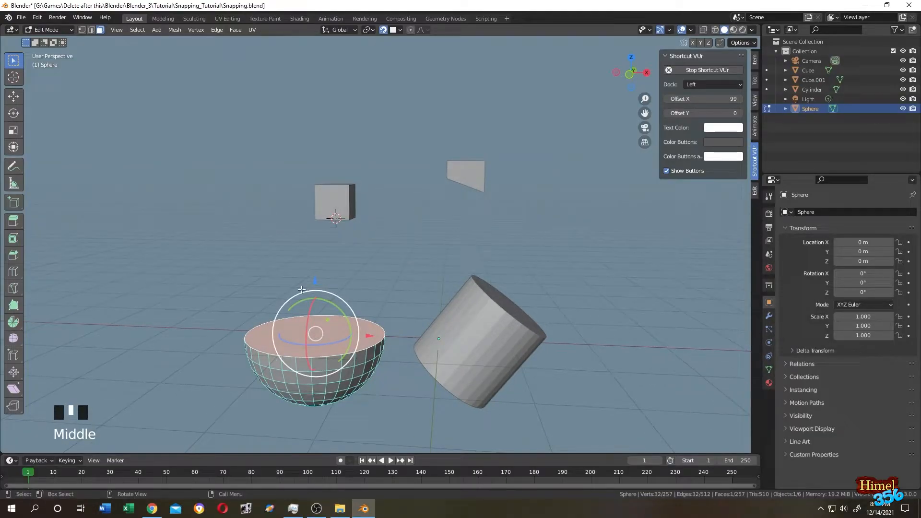
{"action": "key", "text": "shift+s"}
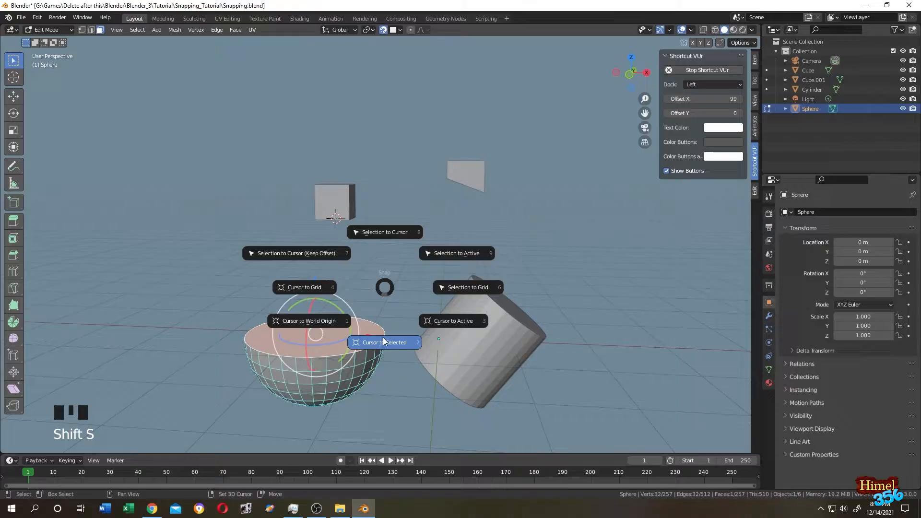
{"action": "key", "text": "Tab"}
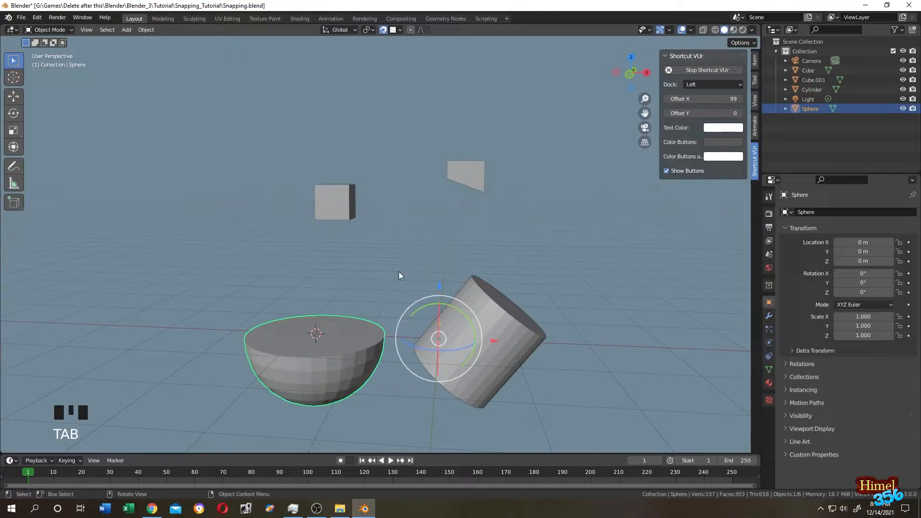
{"action": "left_click", "coordinate": [335, 202]}
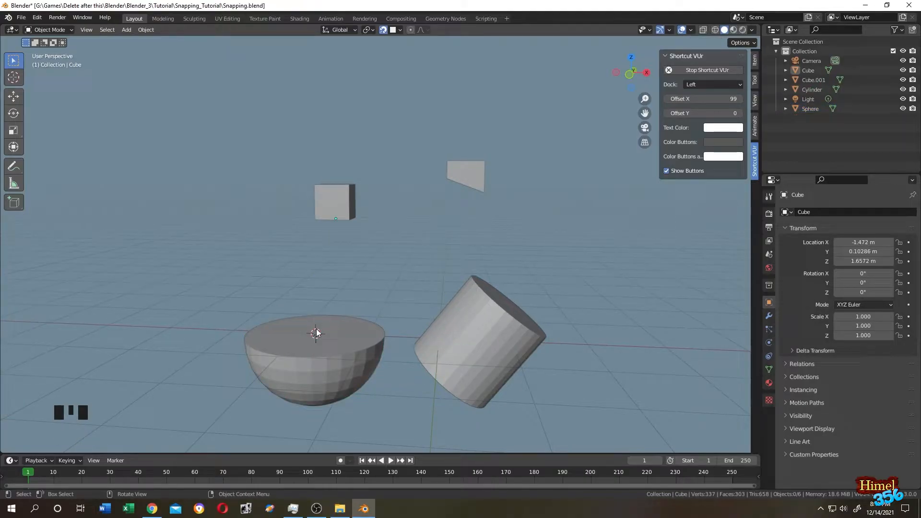
{"action": "mouse_move", "coordinate": [422, 211]}
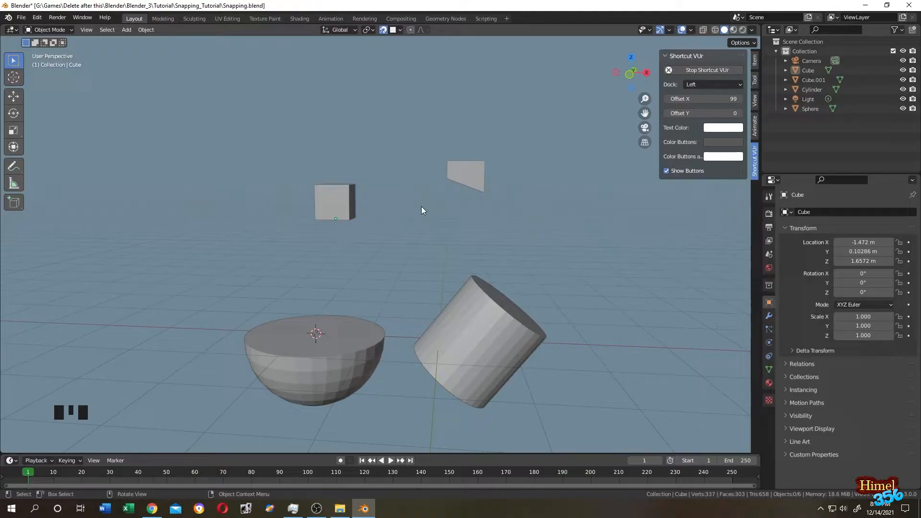
- Snap the cube to the 3D cursor on the hemisphere's top face via Selection to Cursor
{"action": "left_click", "coordinate": [335, 202]}
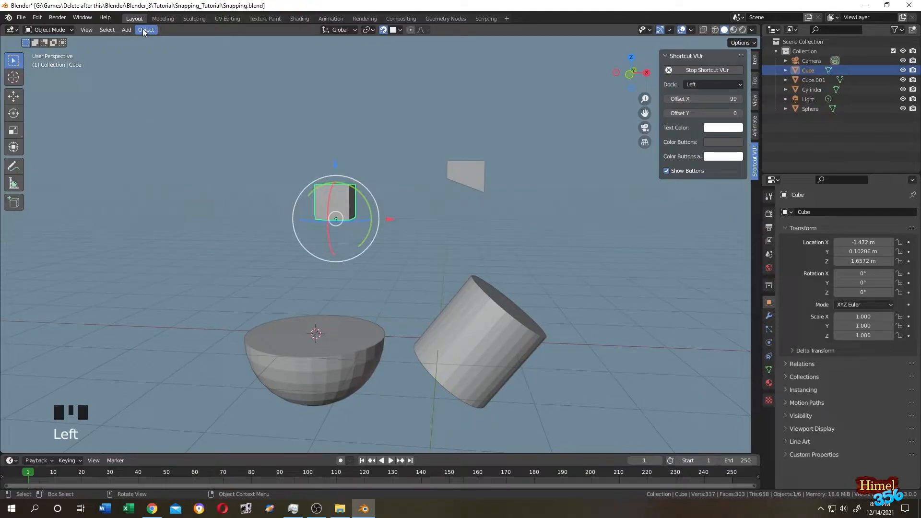
{"action": "left_click", "coordinate": [146, 30]}
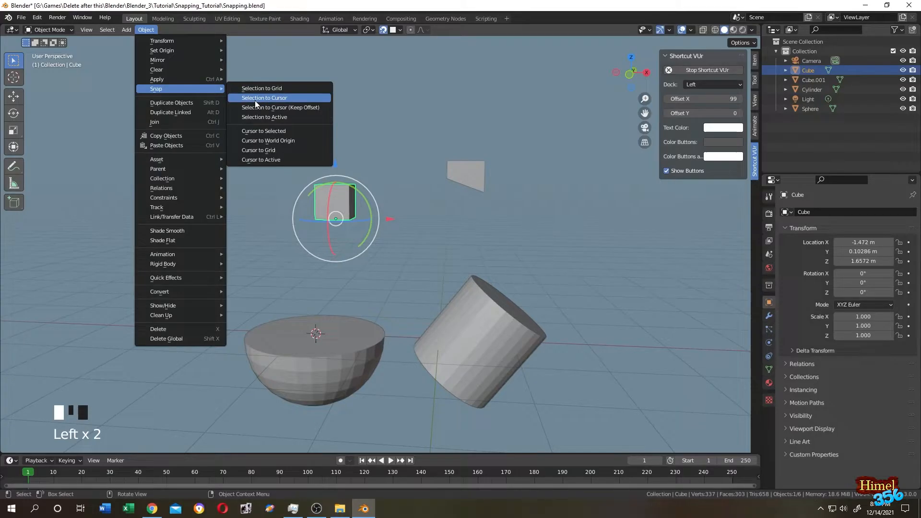
{"action": "left_click", "coordinate": [265, 98]}
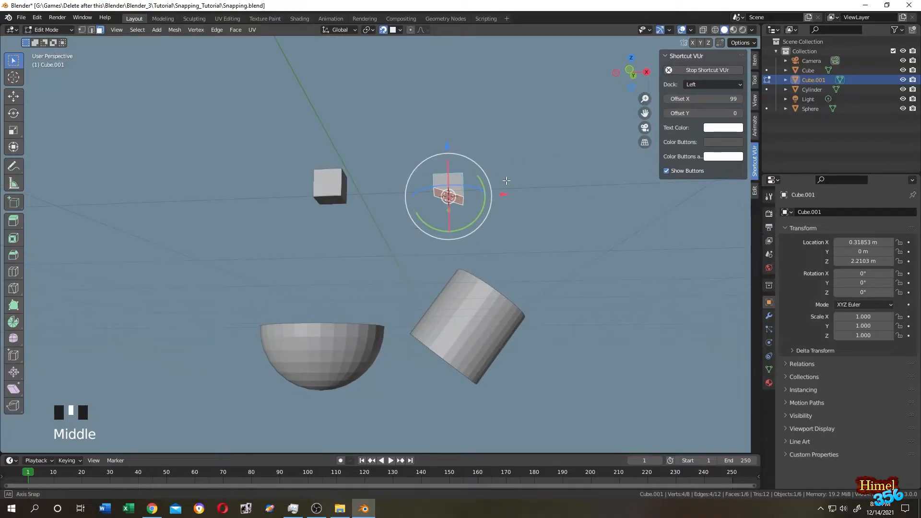
- Set the wedge's origin to the 3D cursor placed on its picked face
{"action": "left_click", "coordinate": [146, 29]}
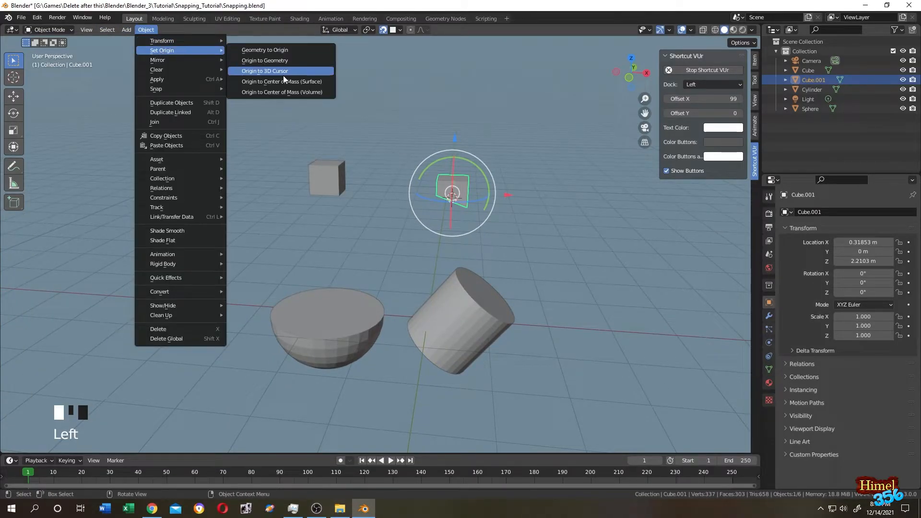
{"action": "left_click", "coordinate": [264, 70]}
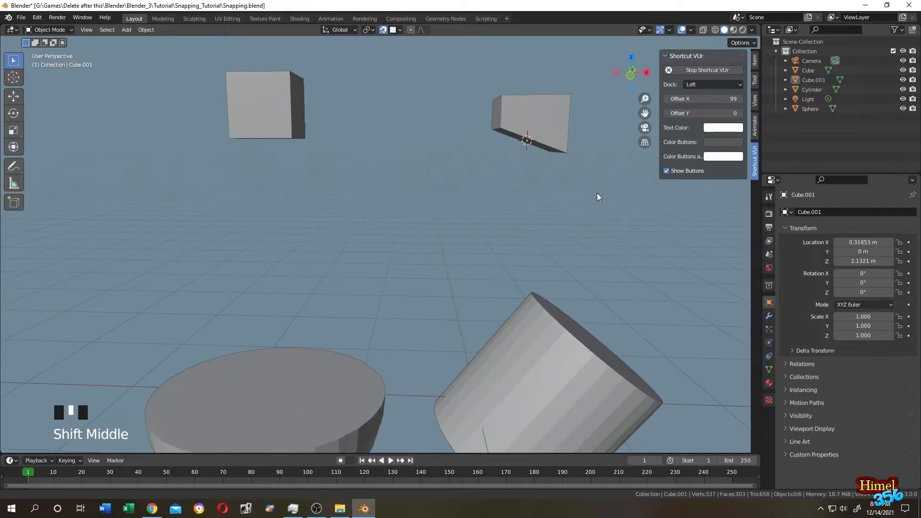
{"action": "key", "text": "Tab"}
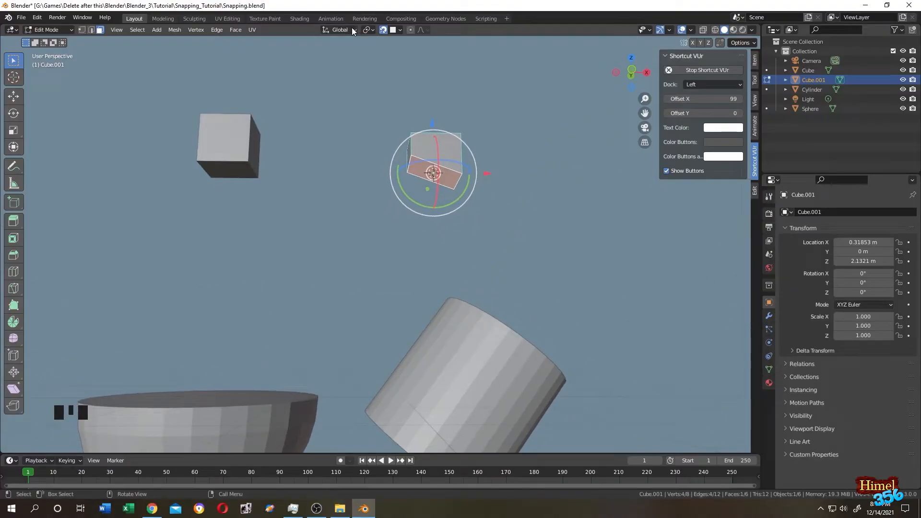
- Create a custom transform orientation from the wedge's slanted face and return to object mode
{"action": "left_click", "coordinate": [340, 30]}
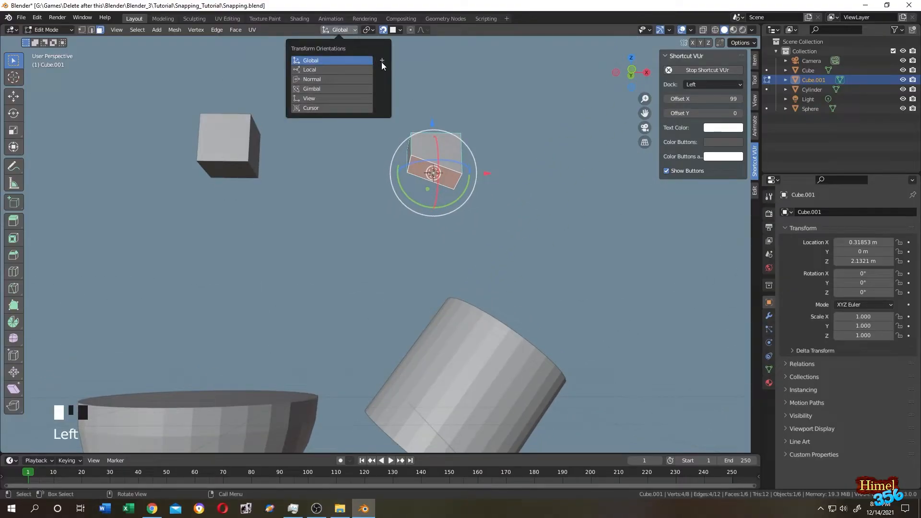
{"action": "left_click", "coordinate": [381, 60]}
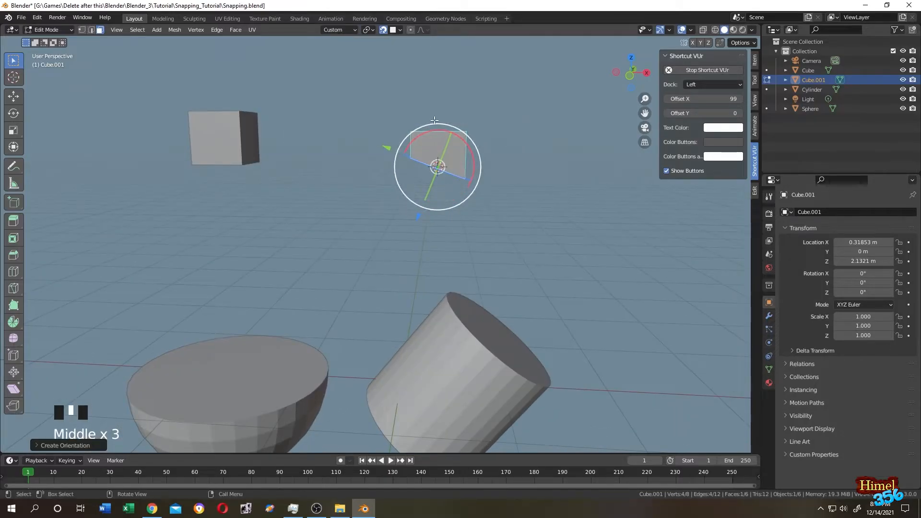
{"action": "key", "text": "Tab"}
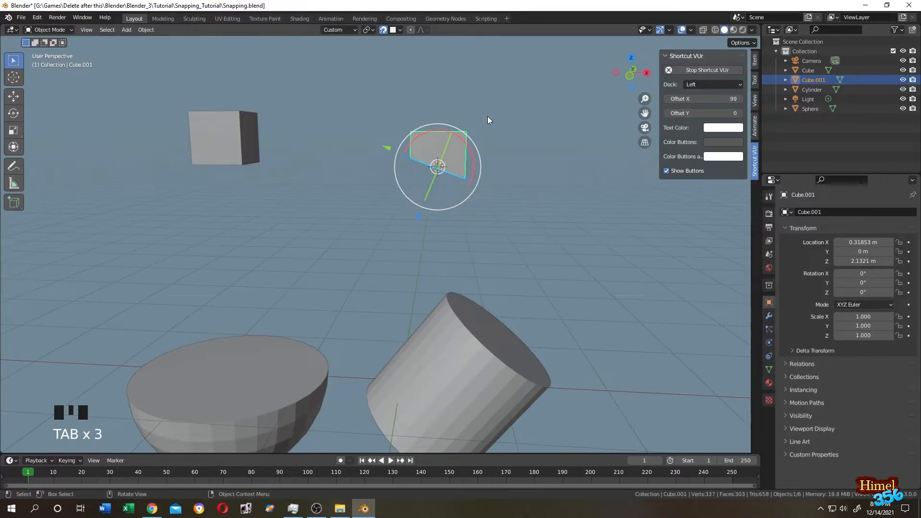
- Add an arrows empty at the wedge and align it to the custom face orientation
{"action": "key", "text": "shift+a"}
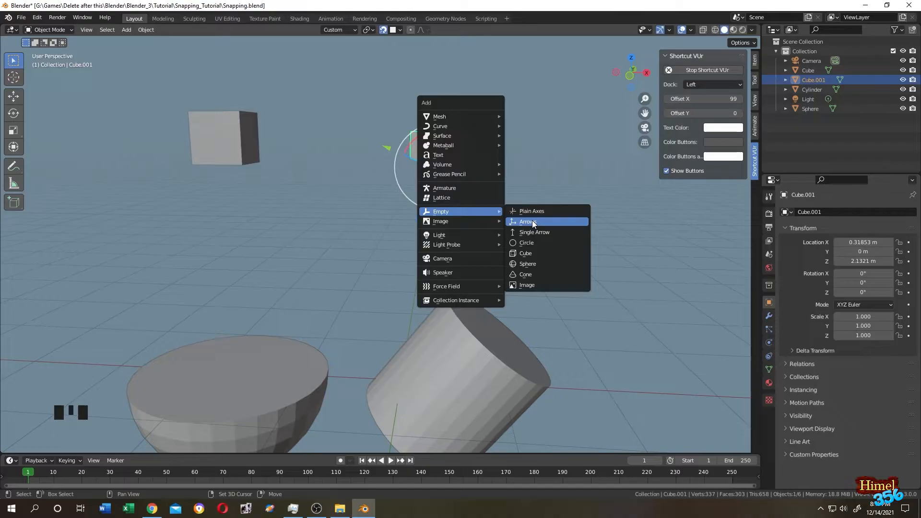
{"action": "left_click", "coordinate": [527, 221]}
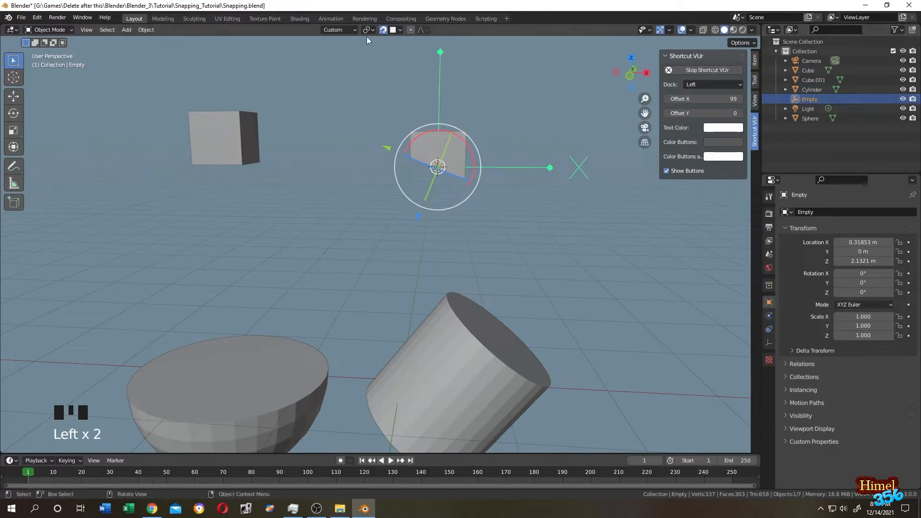
{"action": "mouse_move", "coordinate": [171, 50]}
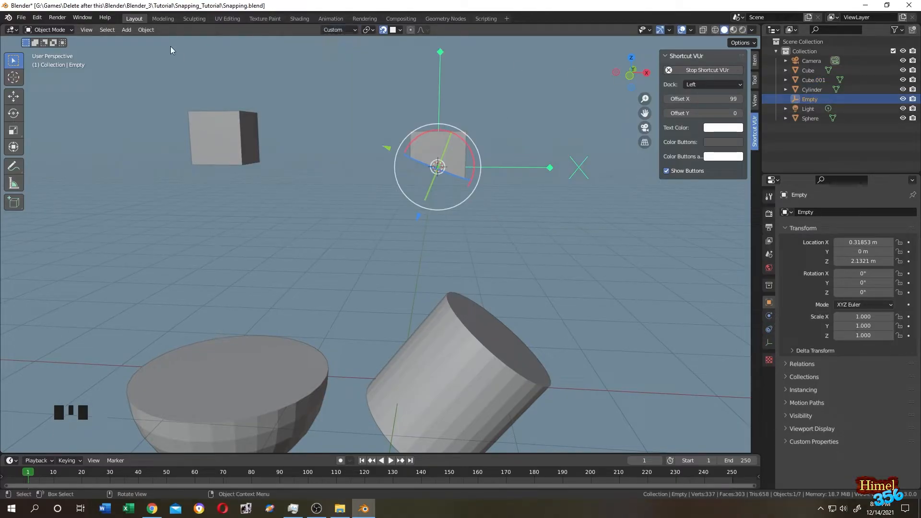
{"action": "left_click", "coordinate": [146, 30]}
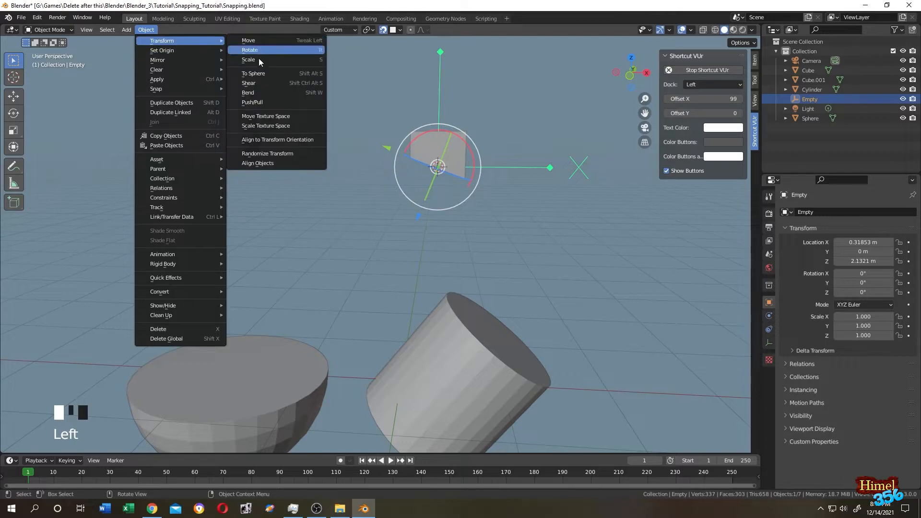
{"action": "mouse_move", "coordinate": [277, 139]}
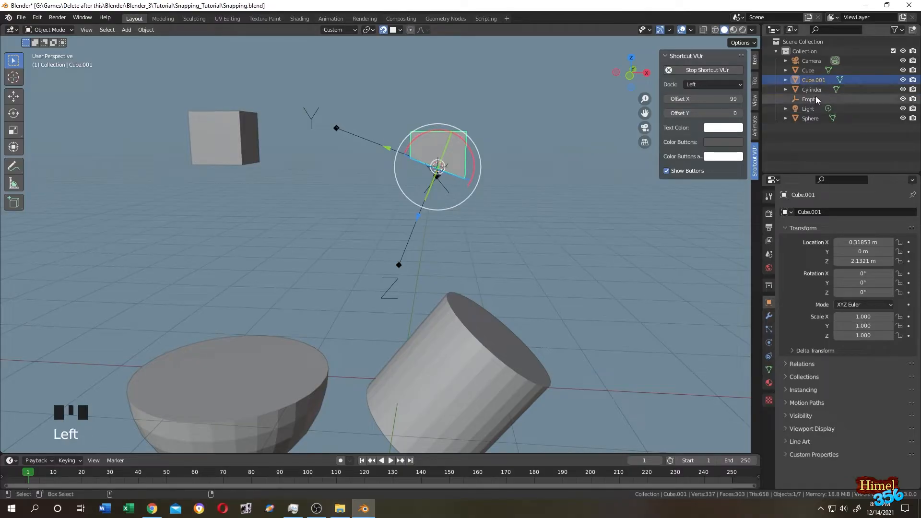
- Parent the wedge to the empty, then zero the empty's X/Y/Z rotation
{"action": "left_click", "coordinate": [810, 99]}
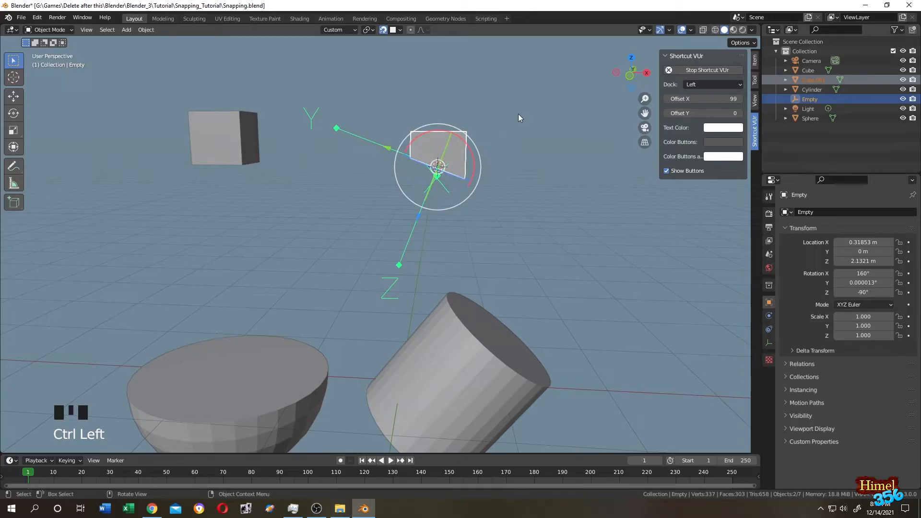
{"action": "key", "text": "ctrl+p"}
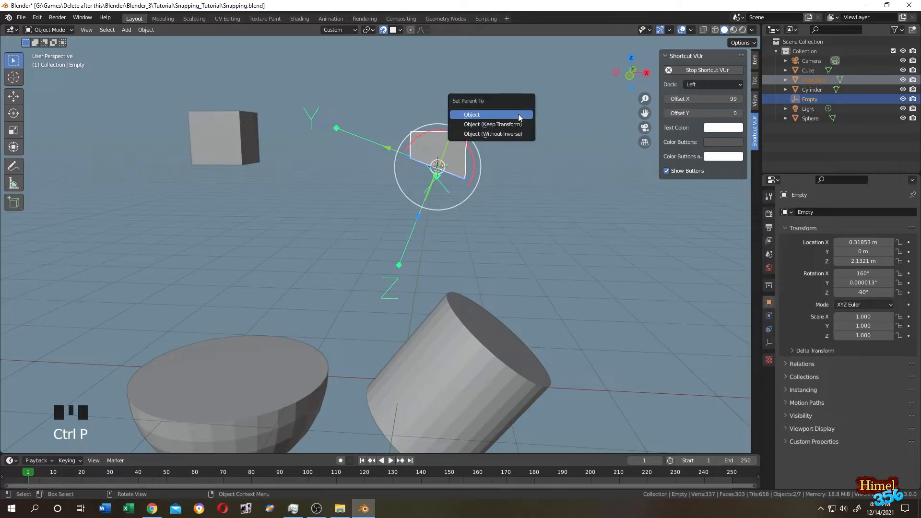
{"action": "left_click", "coordinate": [472, 115]}
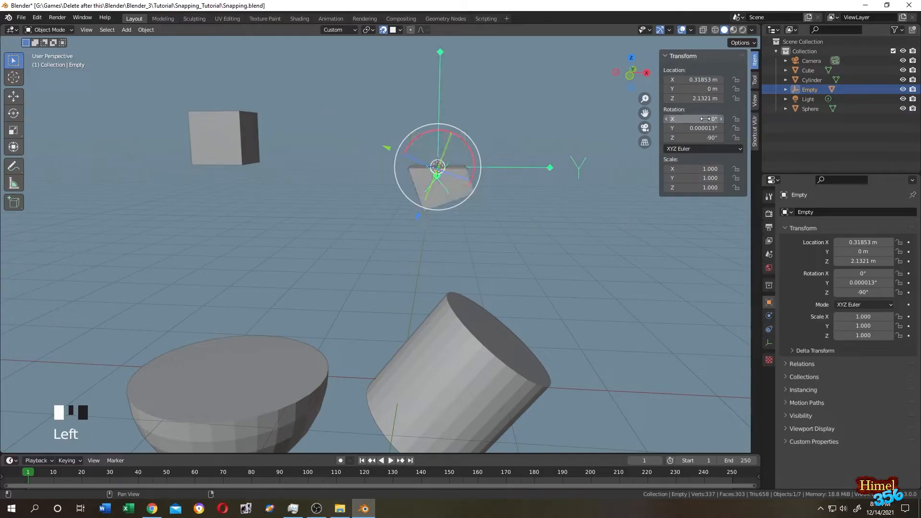
{"action": "left_click", "coordinate": [696, 127]}
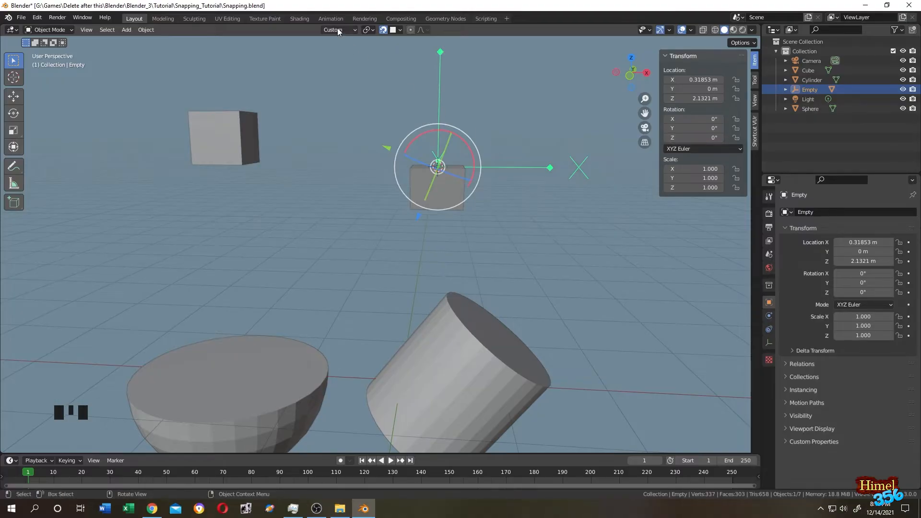
- Switch to Global orientation and rotate the empty to Y -180°, Z 90°, flipping the wedge
{"action": "left_click", "coordinate": [339, 29]}
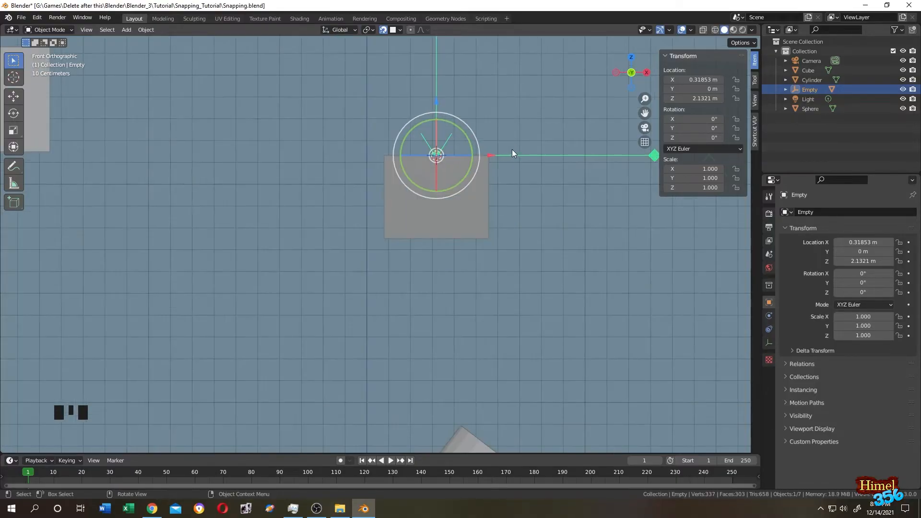
{"action": "mouse_move", "coordinate": [468, 165]}
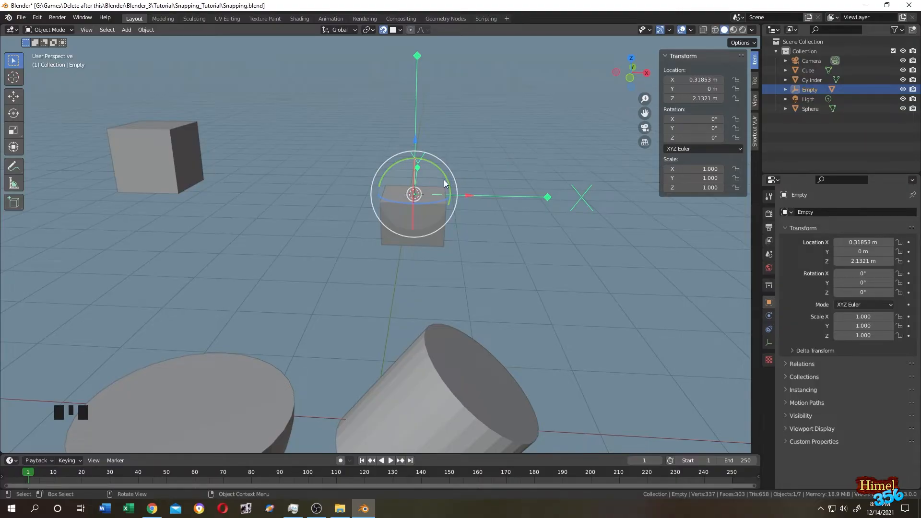
{"action": "mouse_move", "coordinate": [432, 164]}
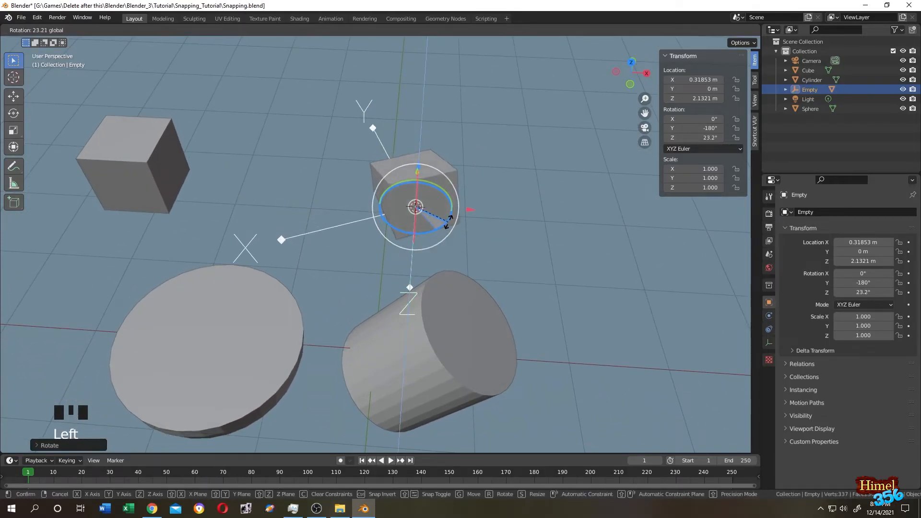
{"action": "mouse_move", "coordinate": [447, 194]}
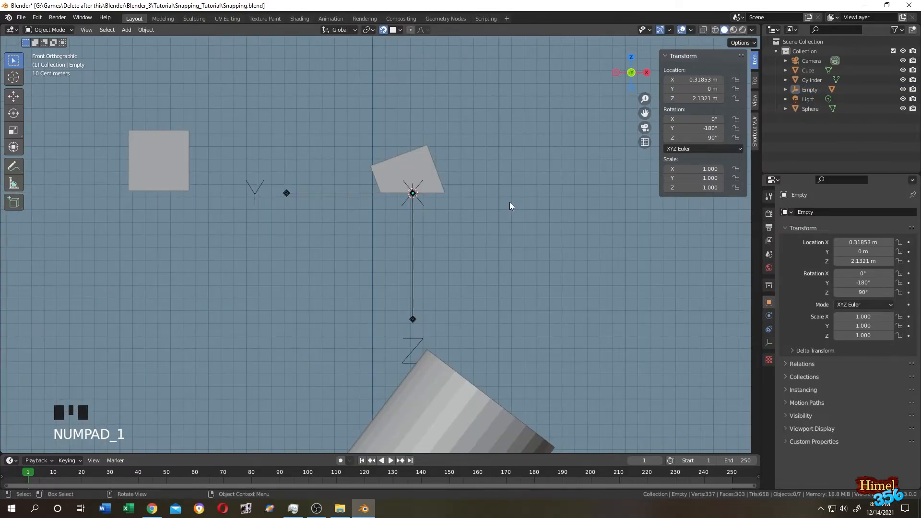
{"action": "left_click", "coordinate": [786, 89]}
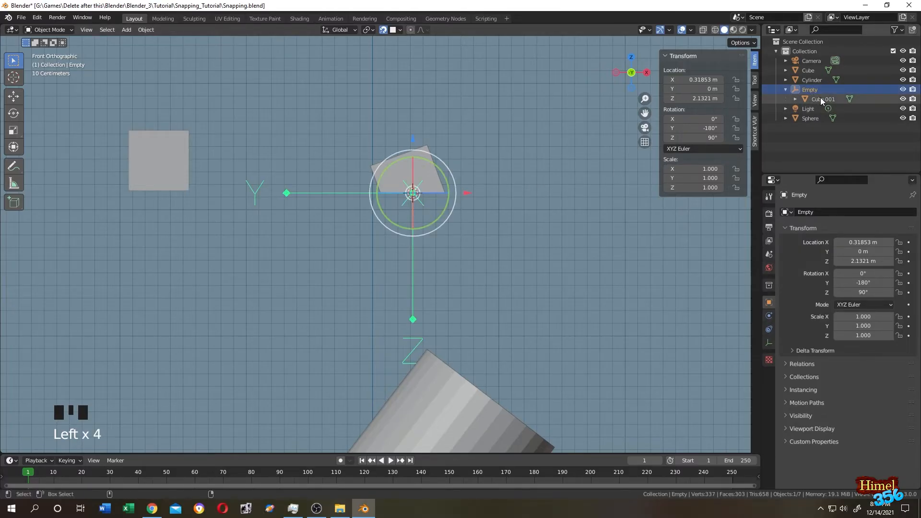
- Clear Cube.001's parent keeping its transformation, then select the leftover Empty for deletion
{"action": "left_click", "coordinate": [823, 99]}
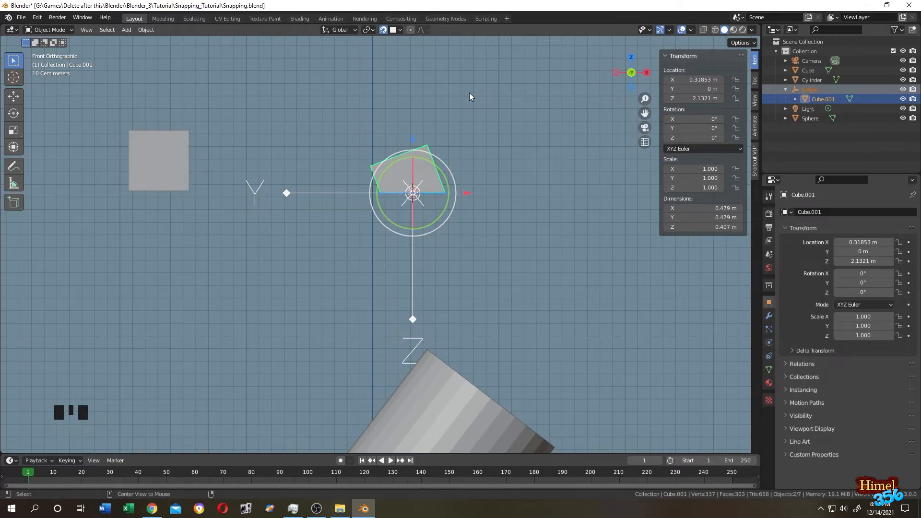
{"action": "key", "text": "Alt+P"}
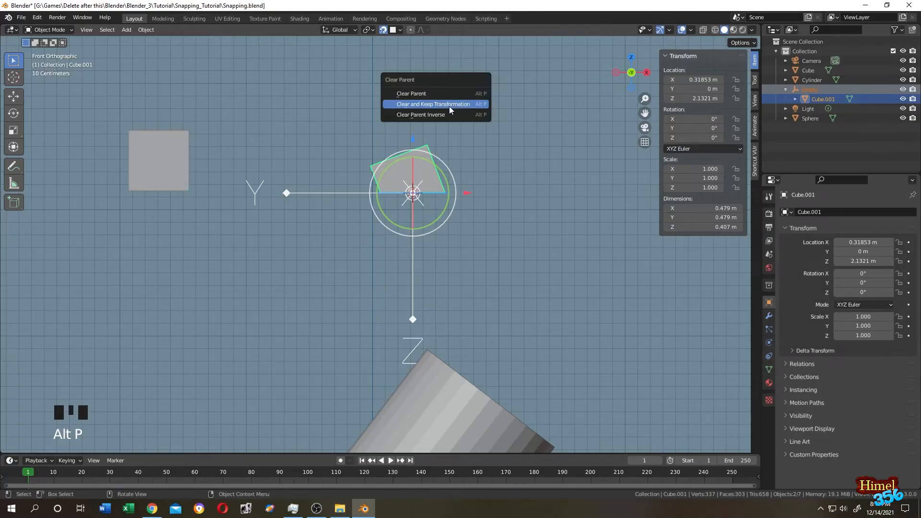
{"action": "left_click", "coordinate": [432, 103]}
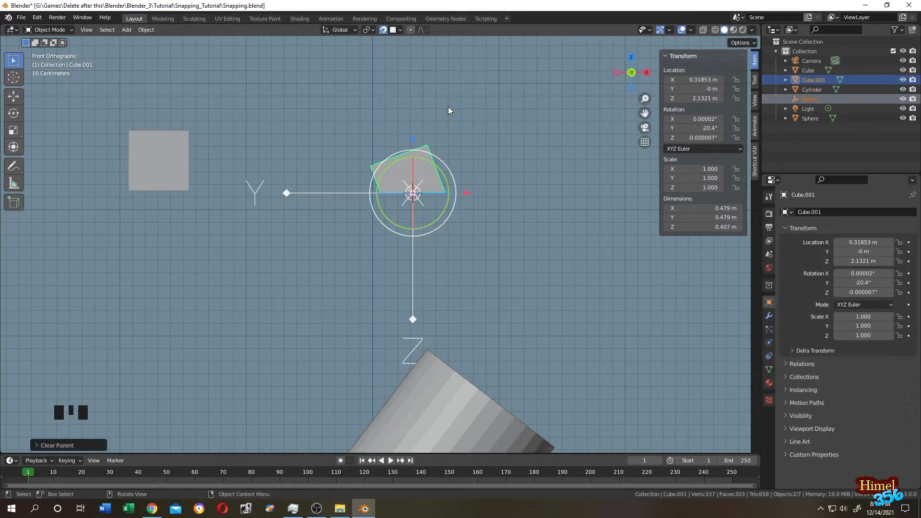
{"action": "left_click", "coordinate": [811, 99]}
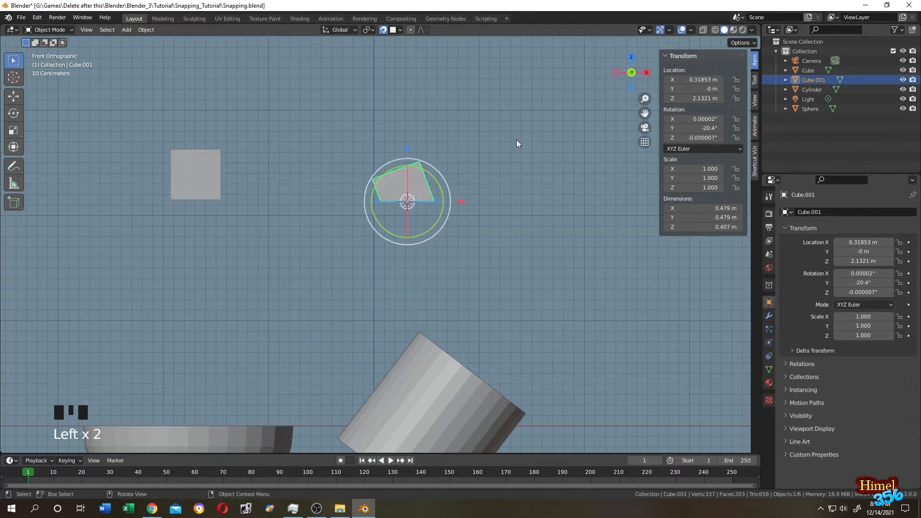
- Apply All Transforms to the wedge so its location and rotation read zero
{"action": "key", "text": "ctrl+a"}
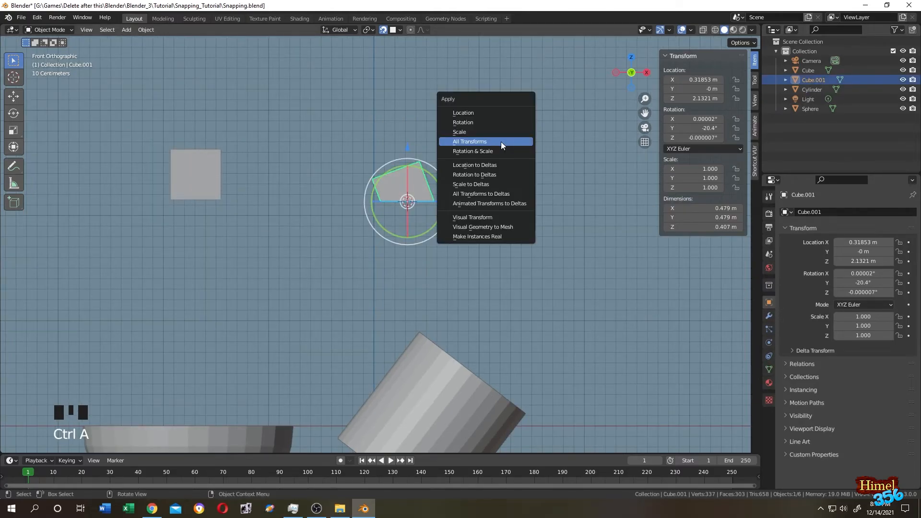
{"action": "left_click", "coordinate": [469, 141]}
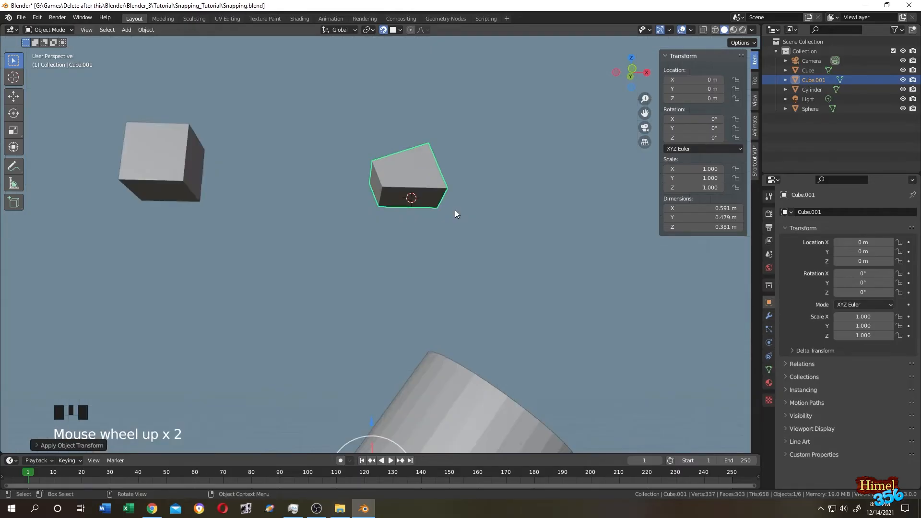
{"action": "scroll", "scroll_direction": "down", "scroll_amount": 3}
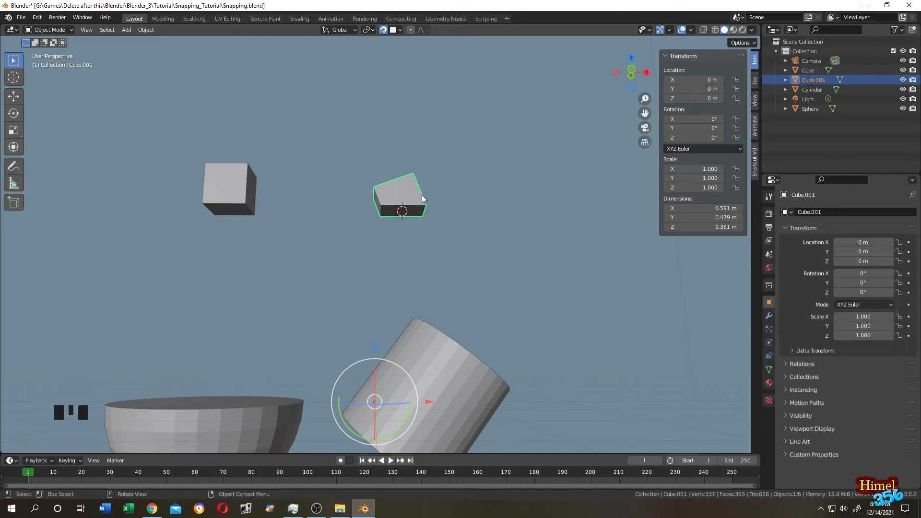
{"action": "left_click", "coordinate": [145, 30]}
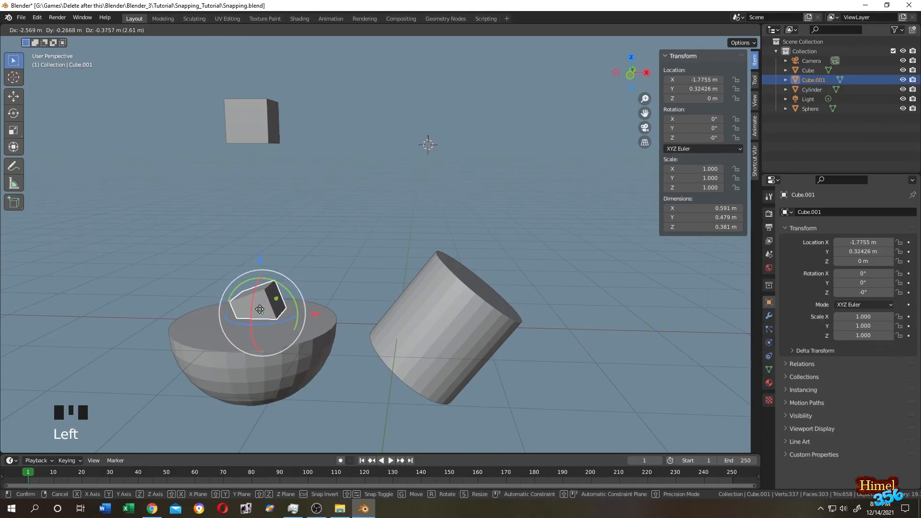
- Move the wedge onto the hemisphere with face snapping and Align Rotation to Target
{"action": "scroll", "scroll_direction": "down", "scroll_amount": 3}
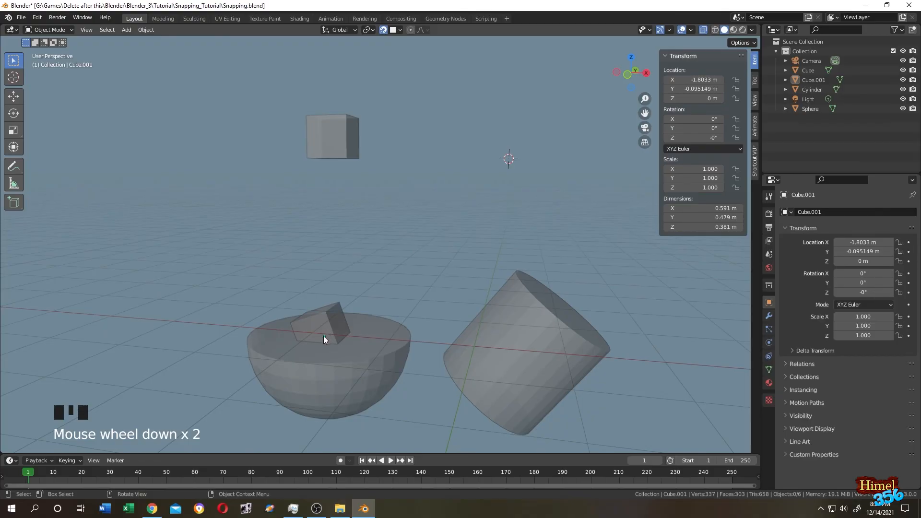